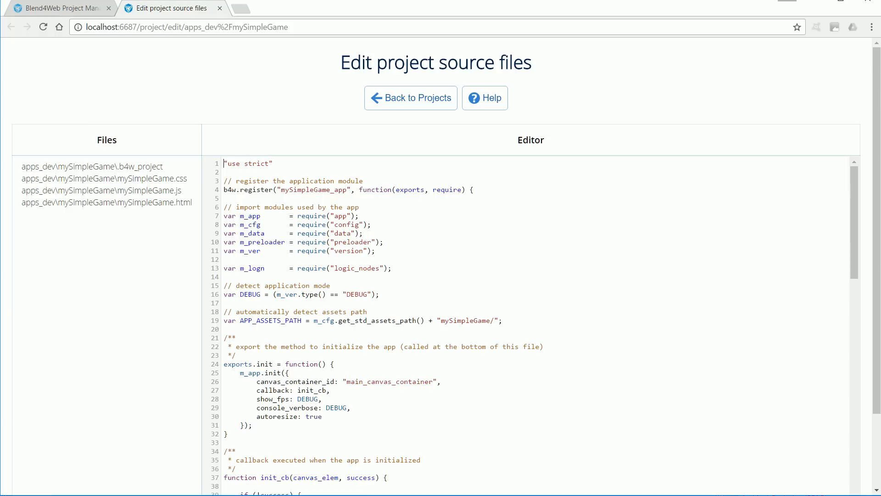
mouse_move(119, 101)
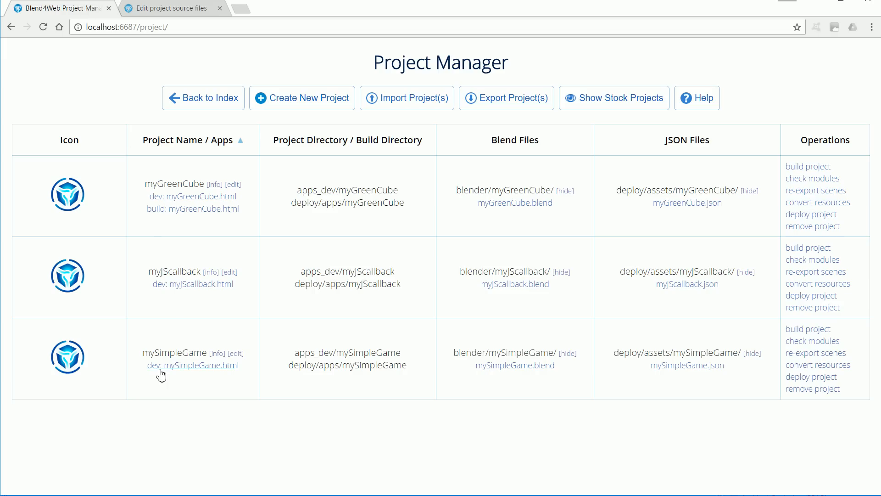
Step: Launch mySimpleGame in development mode and click the cube twice to score points
click(192, 365)
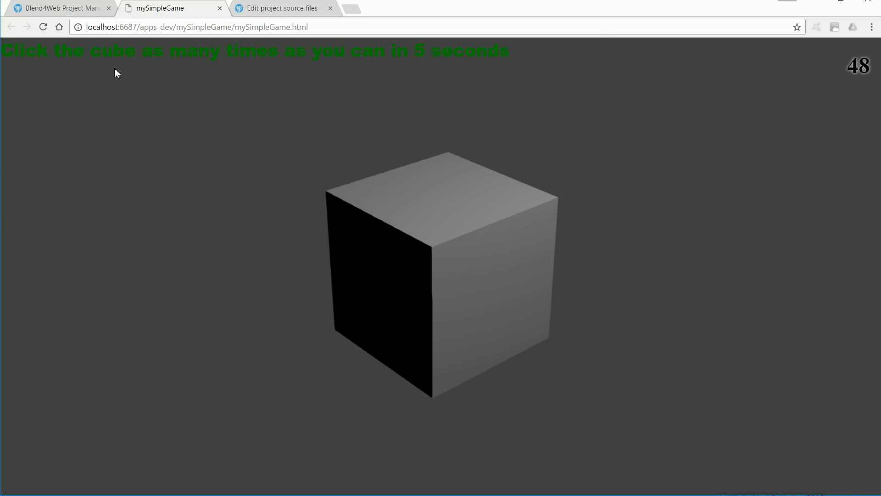
click(449, 259)
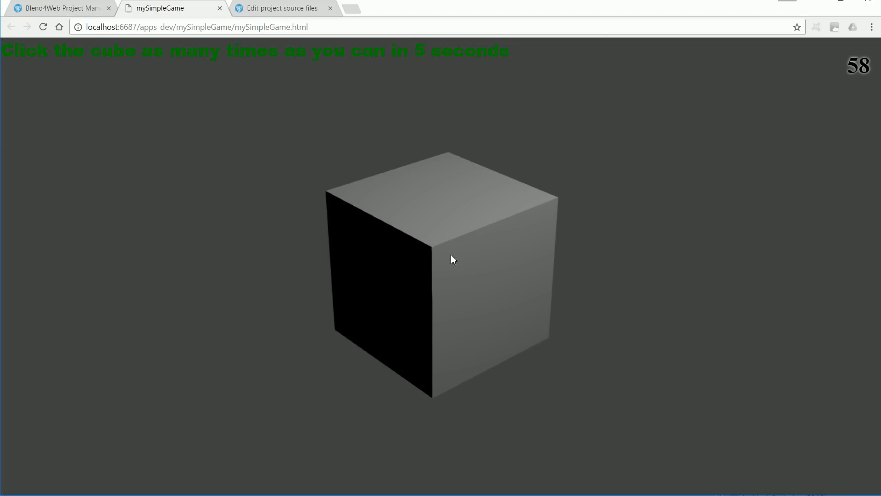
click(451, 259)
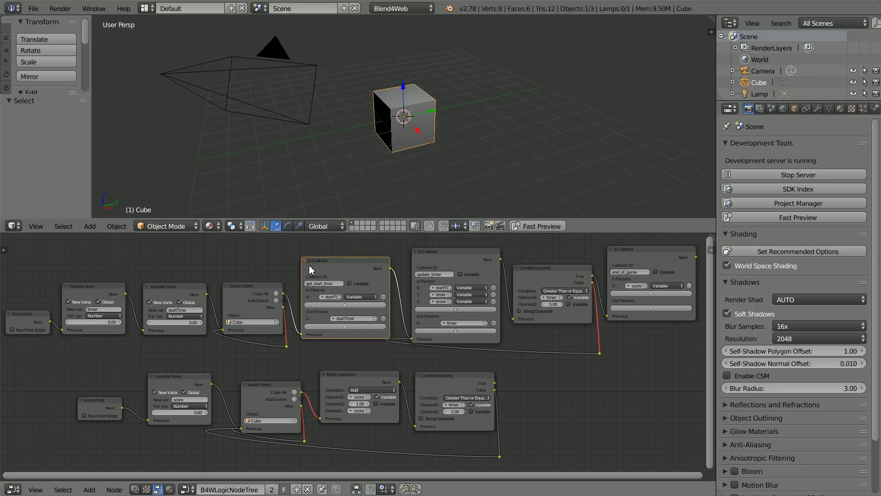
mouse_move(327, 271)
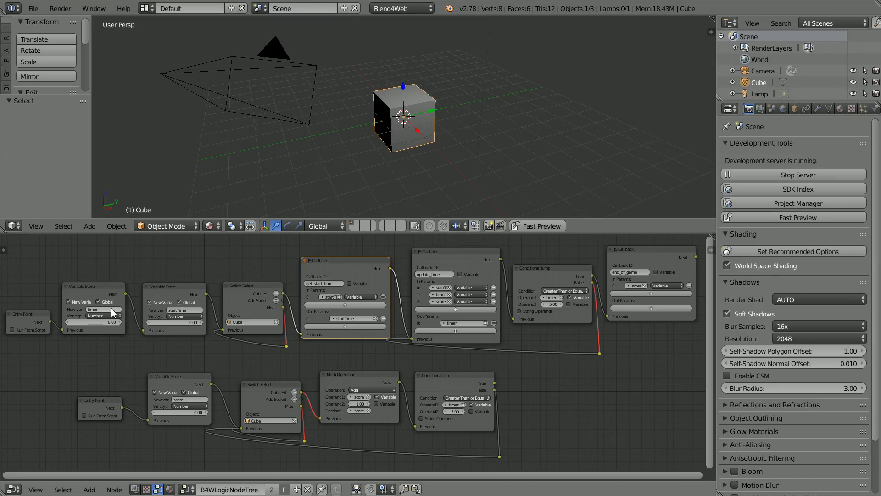
mouse_move(589, 294)
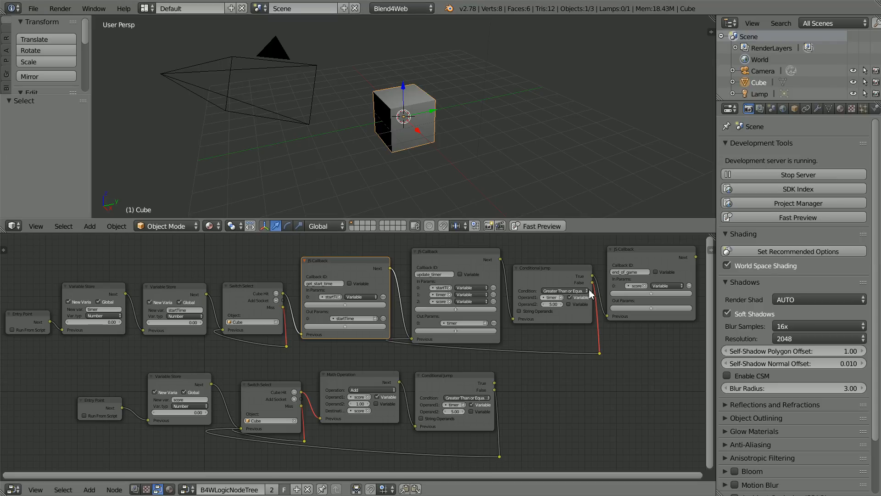
mouse_move(516, 414)
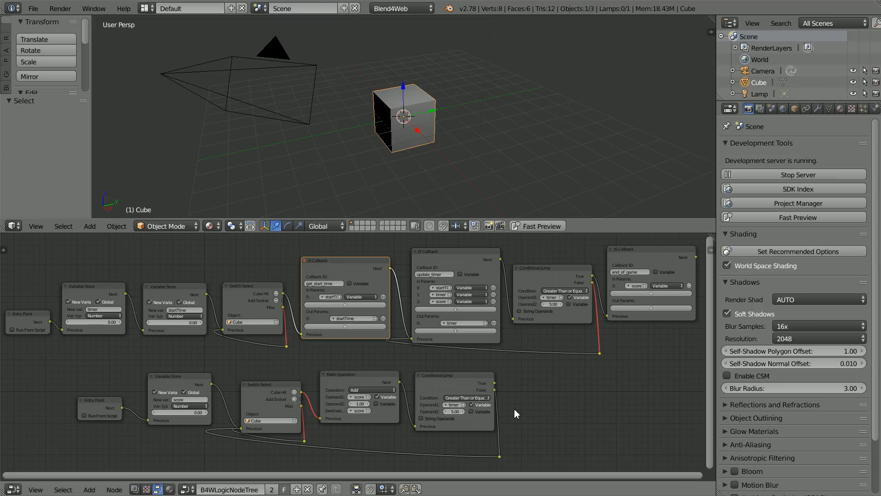
mouse_move(394, 303)
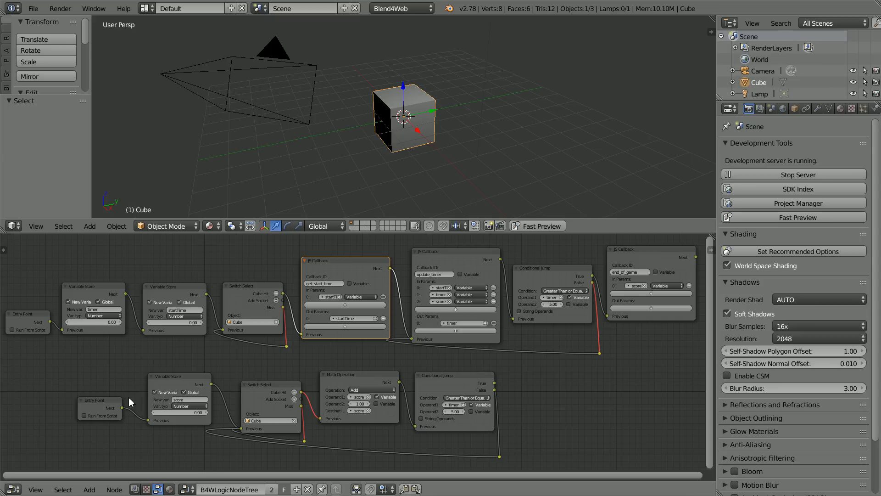
mouse_move(130, 400)
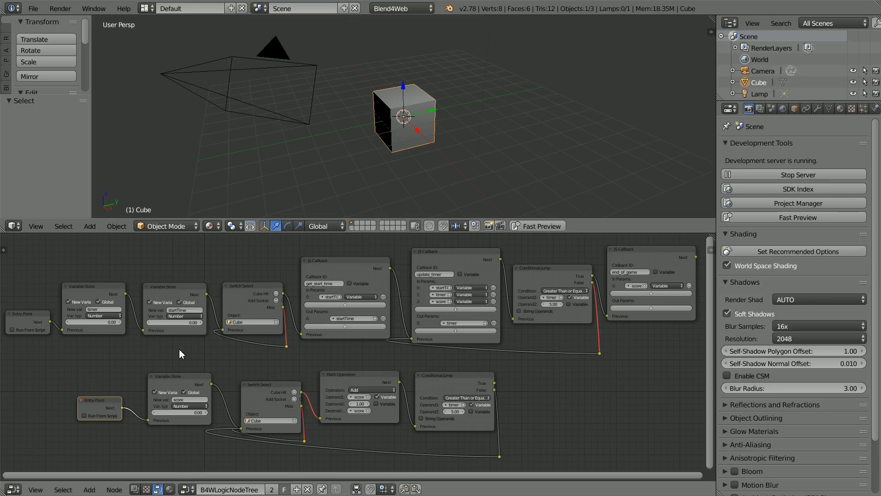
click(175, 376)
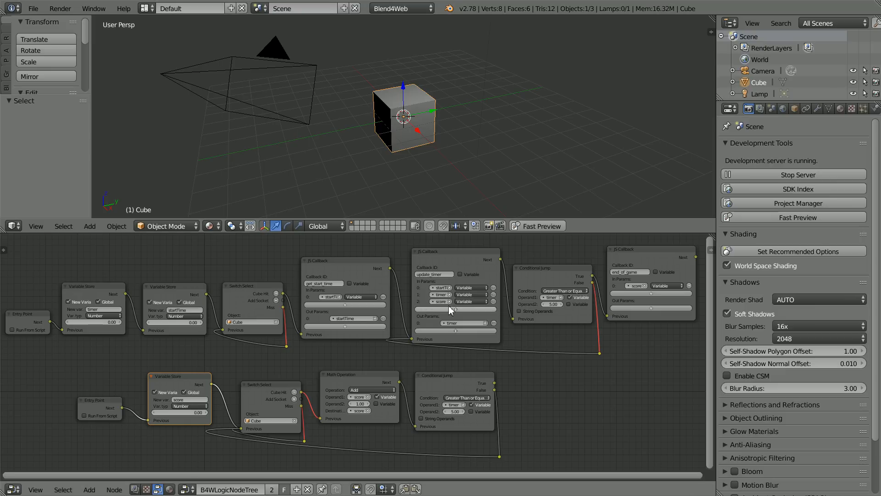
click(455, 309)
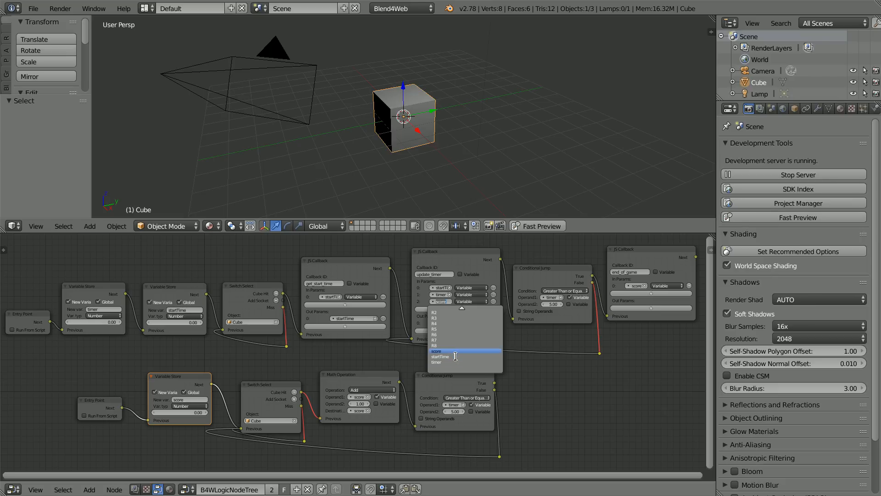
mouse_move(459, 351)
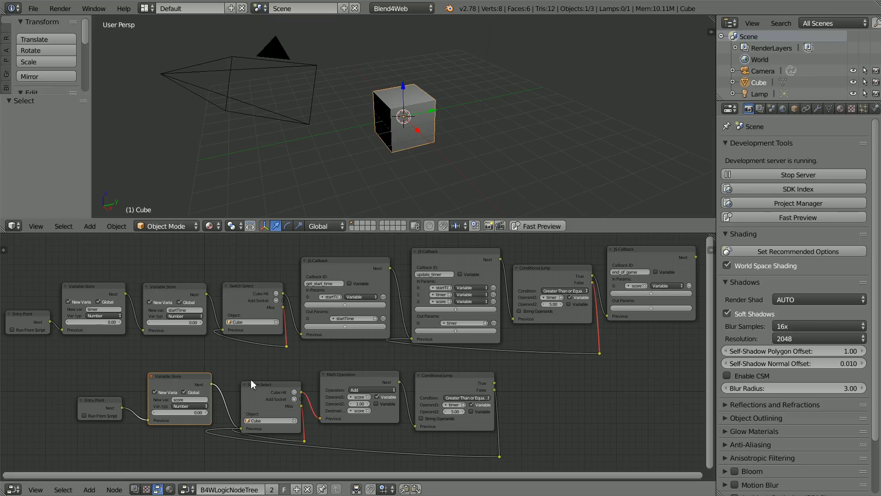
click(269, 384)
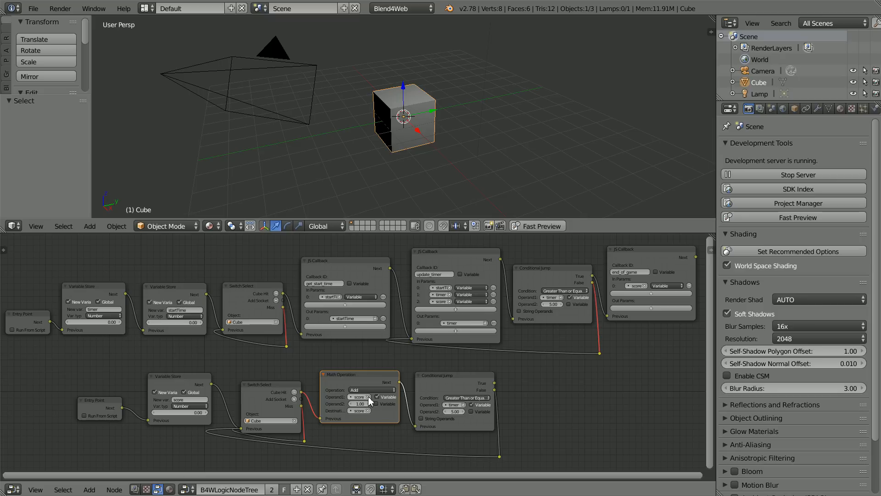
mouse_move(295, 9)
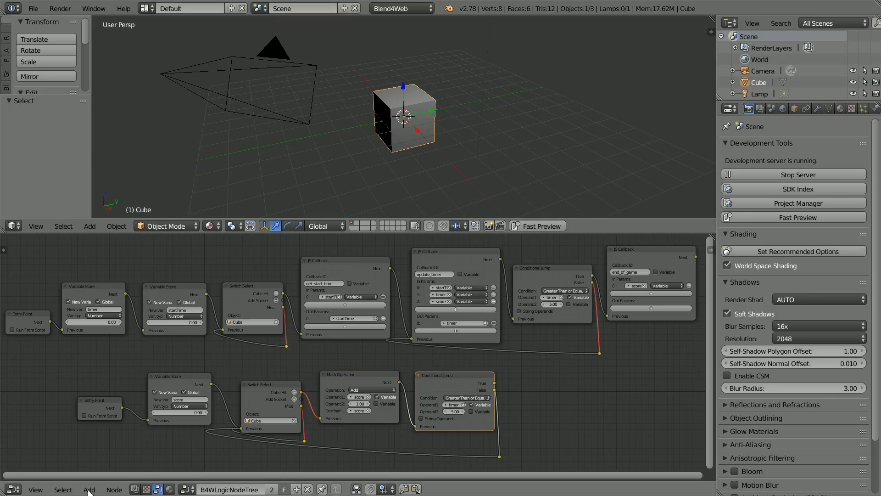
click(89, 489)
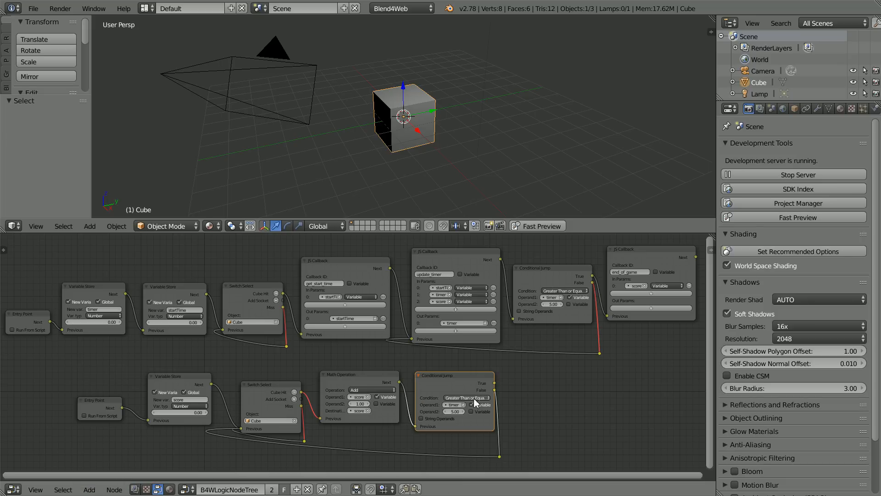
mouse_move(440, 411)
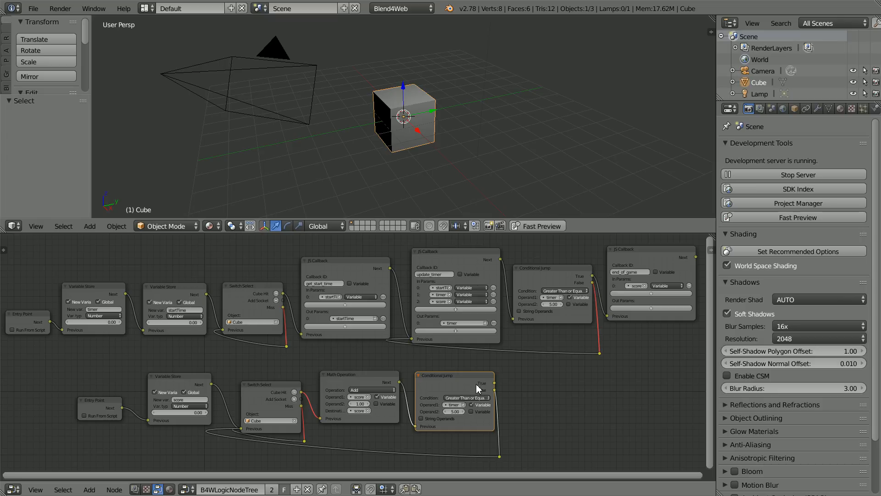
mouse_move(501, 391)
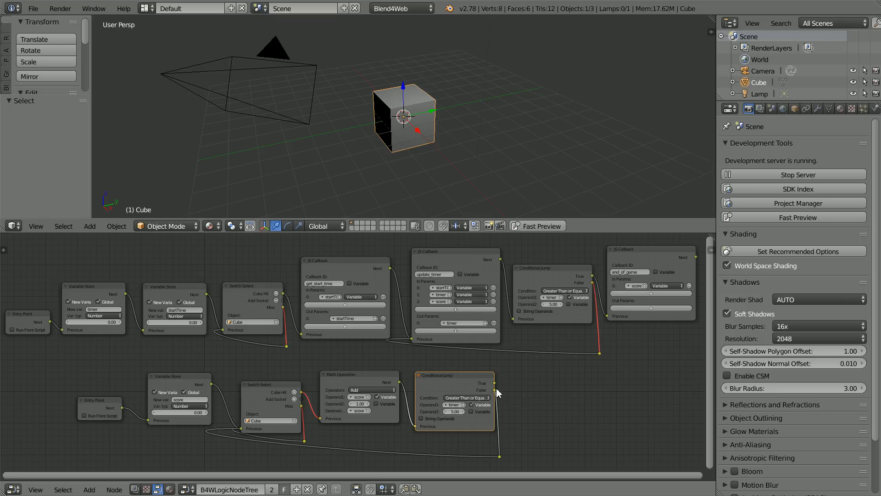
mouse_move(431, 385)
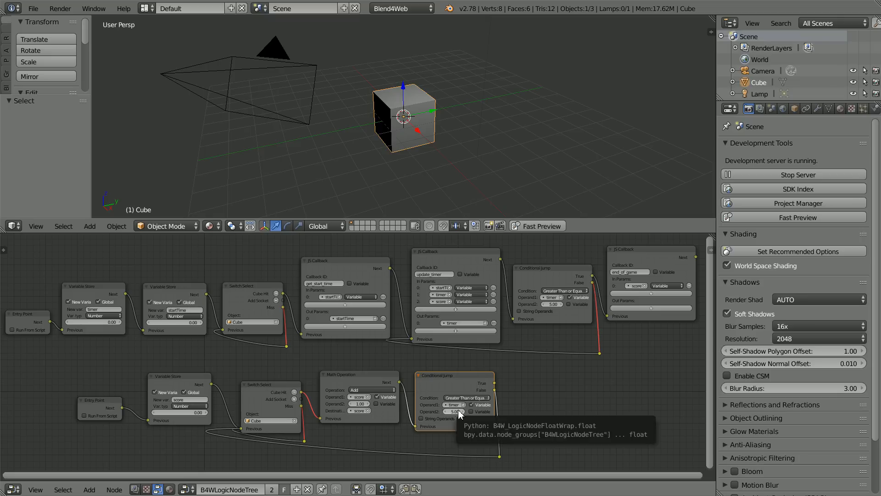
mouse_move(529, 390)
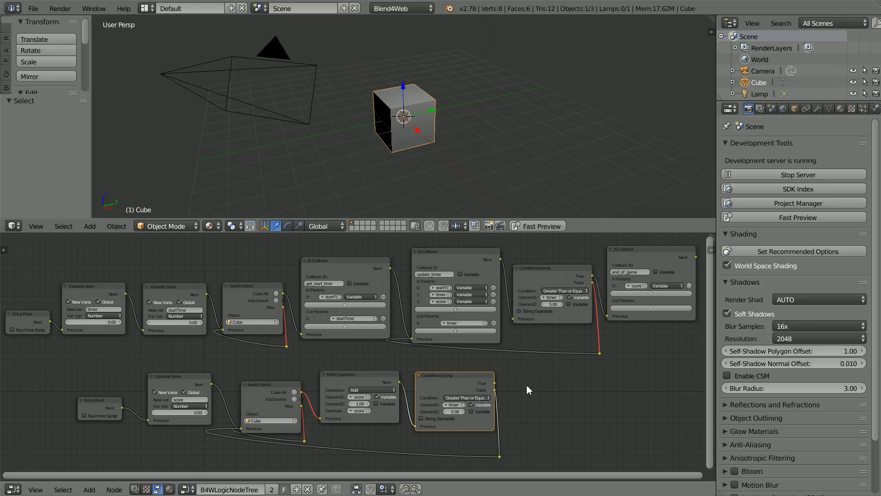
mouse_move(503, 414)
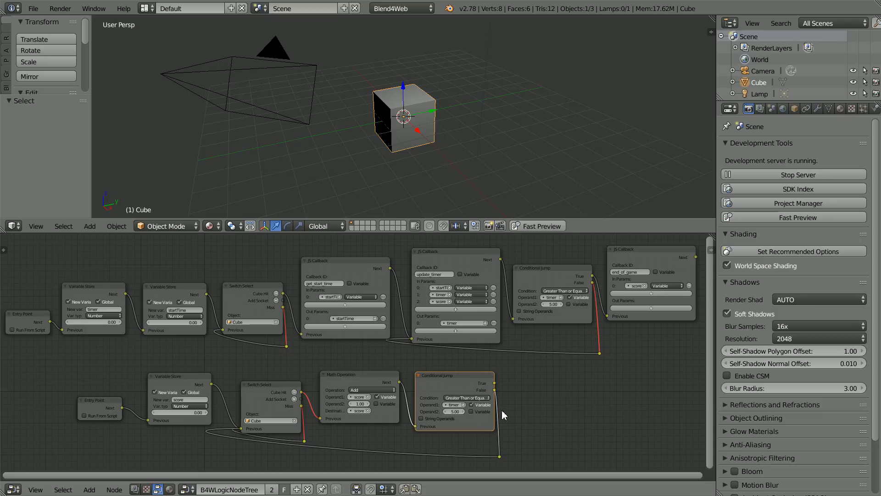
mouse_move(265, 410)
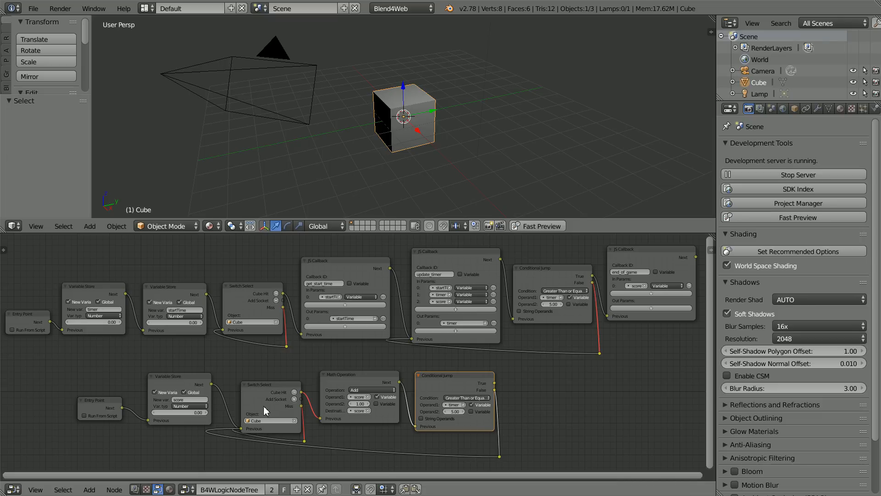
mouse_move(387, 118)
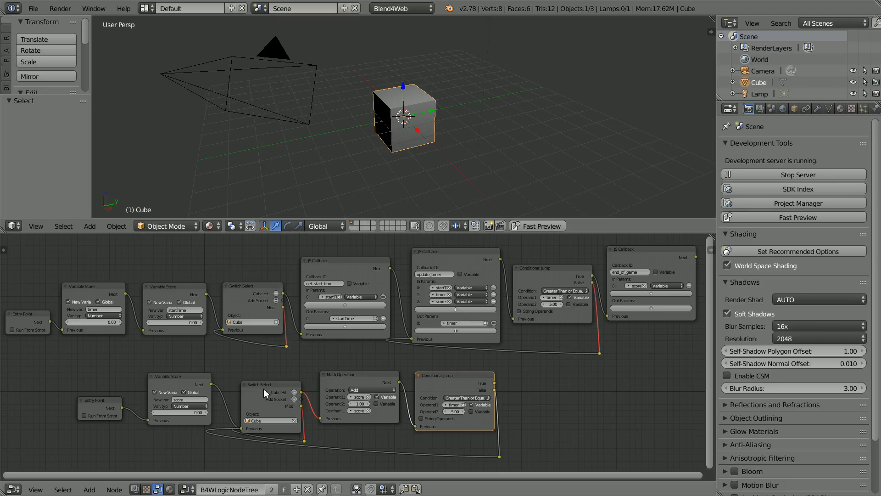
mouse_move(25, 318)
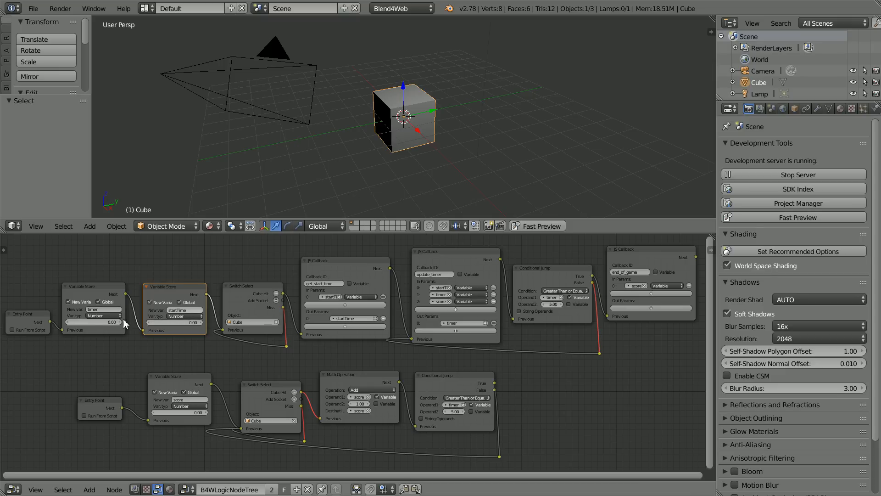
mouse_move(336, 47)
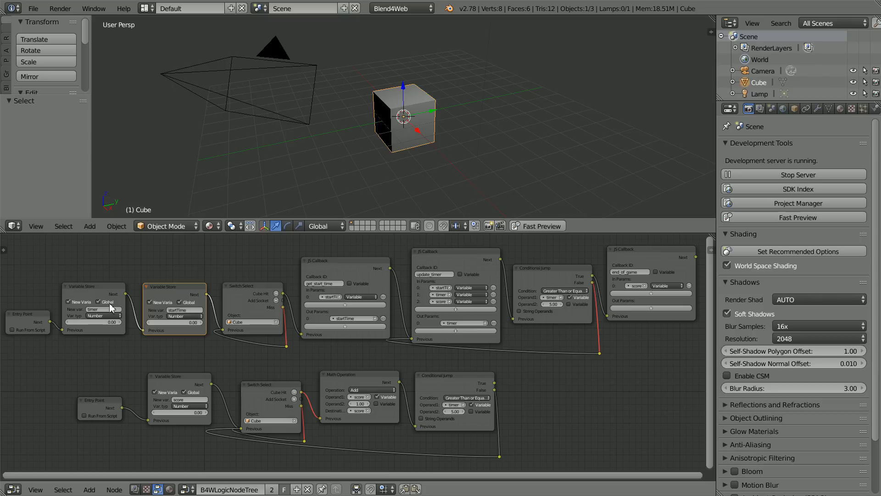
mouse_move(475, 414)
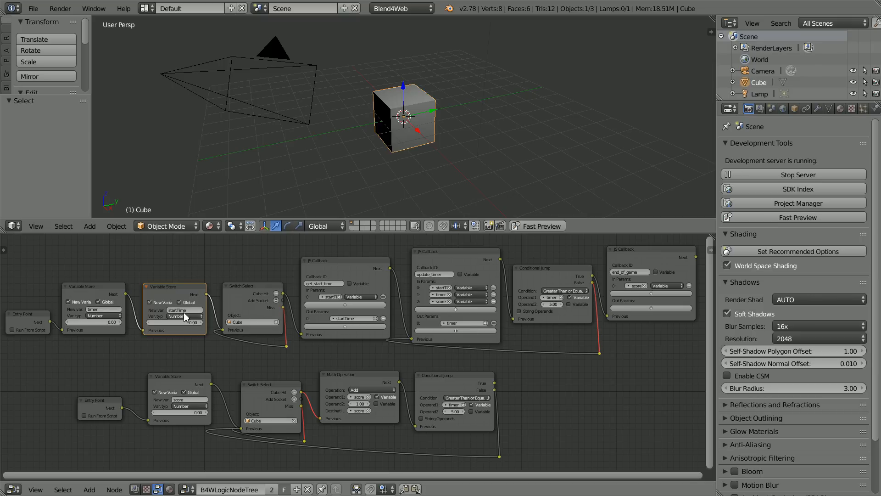
mouse_move(180, 302)
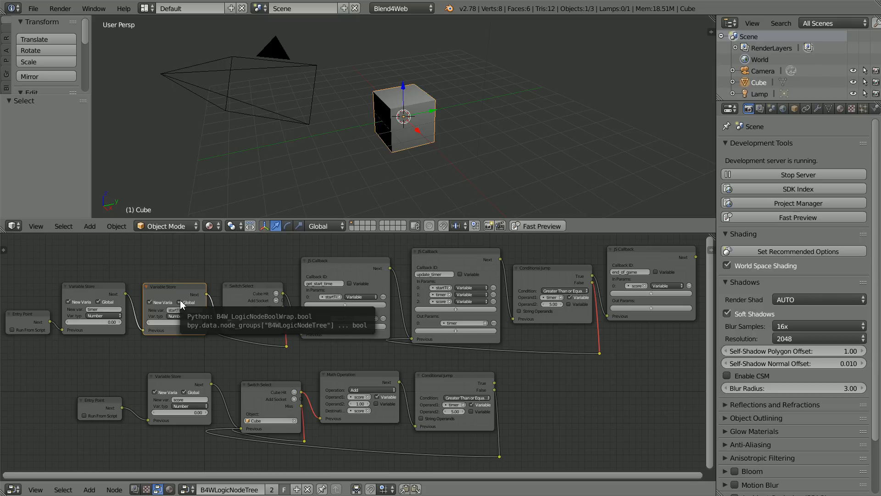
mouse_move(251, 316)
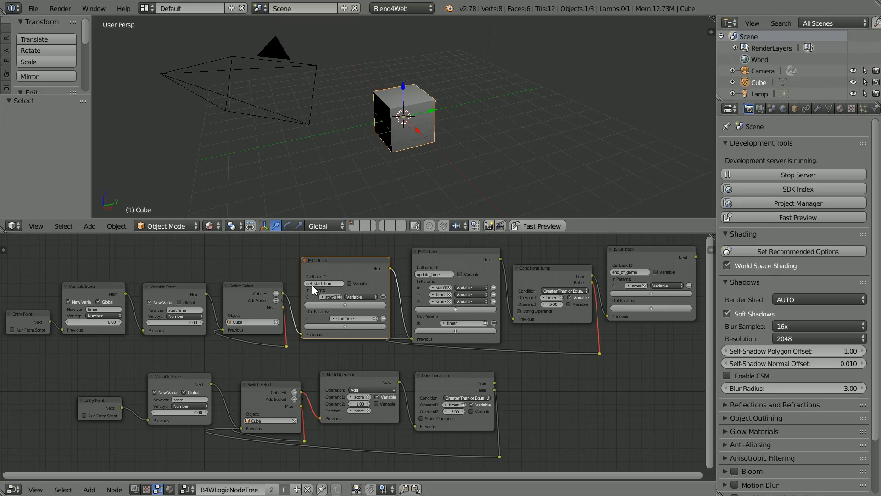
mouse_move(301, 77)
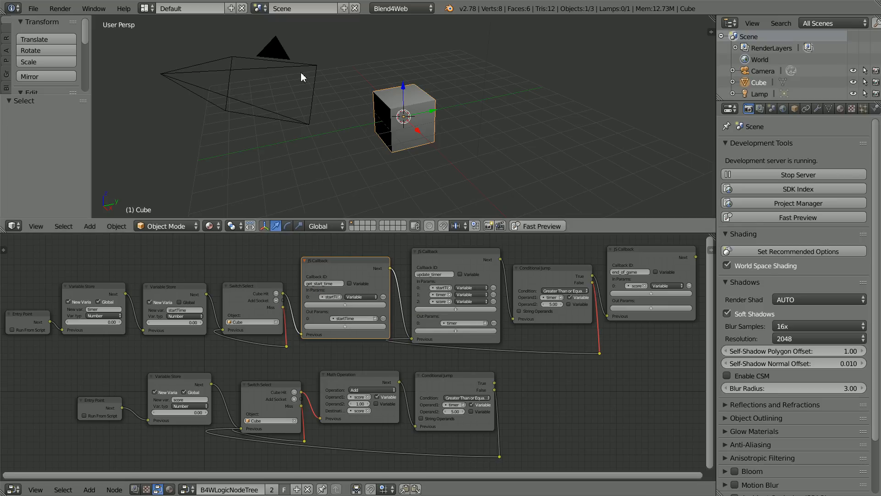
mouse_move(408, 212)
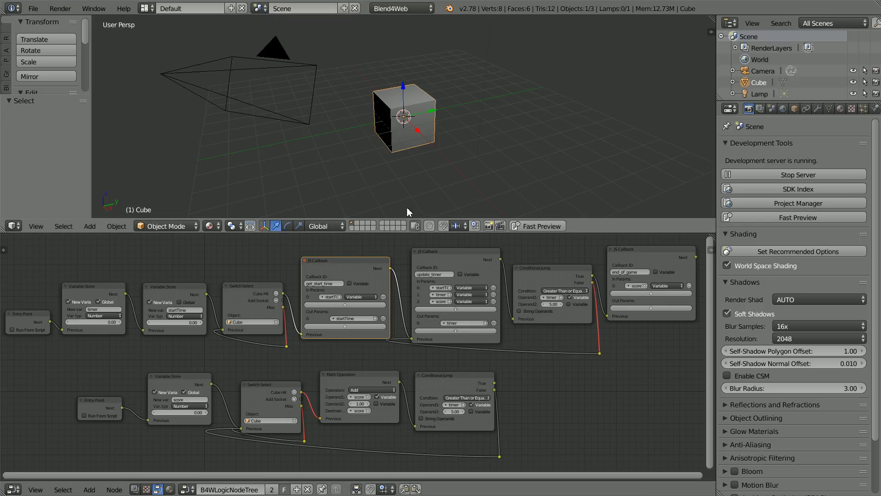
click(455, 251)
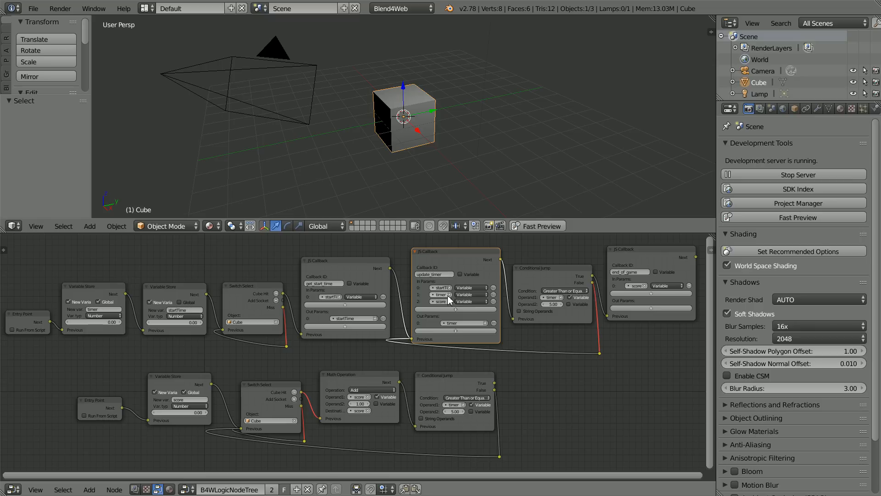
mouse_move(441, 306)
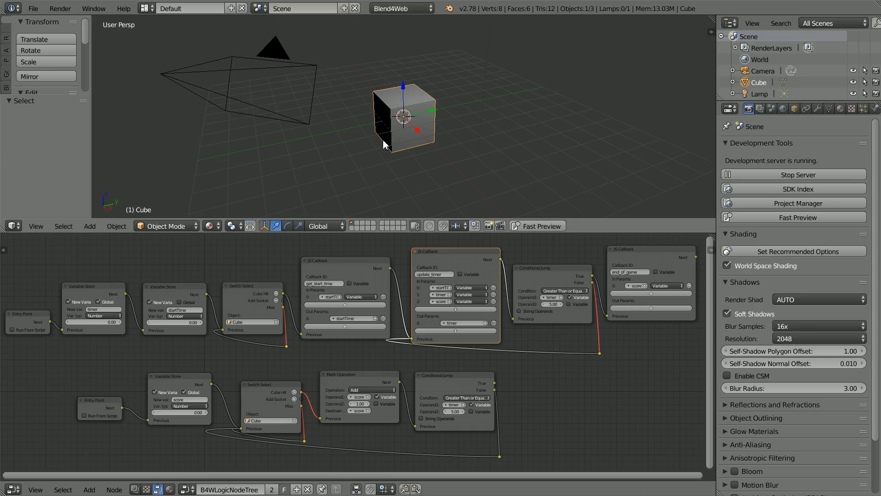
mouse_move(524, 282)
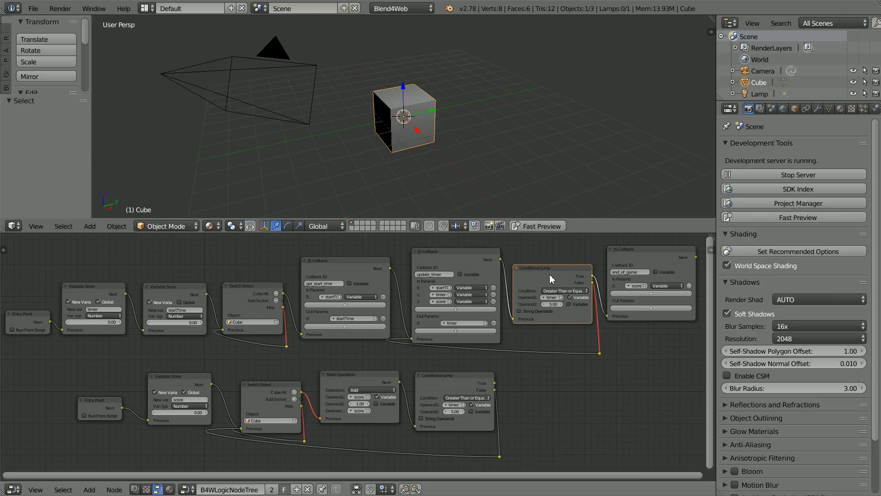
mouse_move(479, 351)
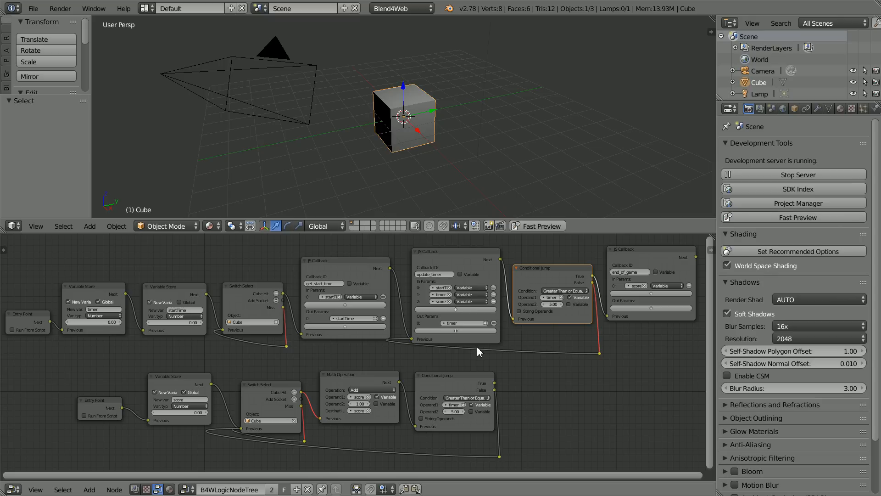
mouse_move(535, 318)
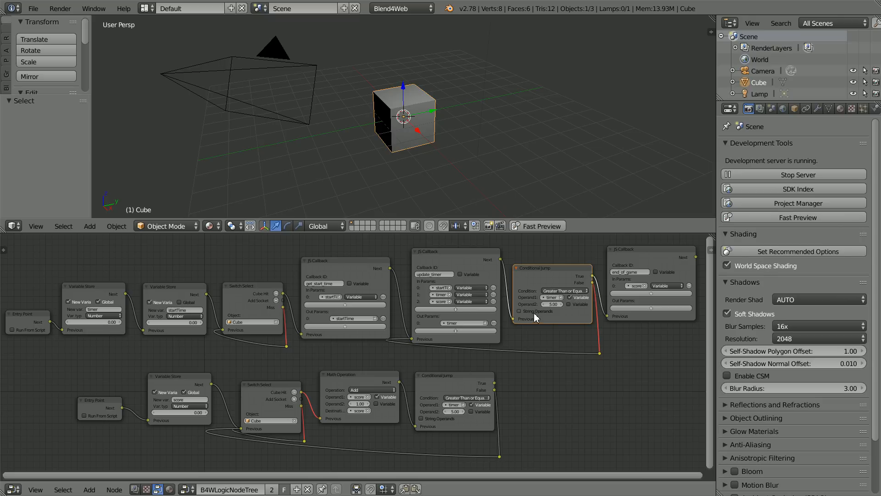
mouse_move(557, 307)
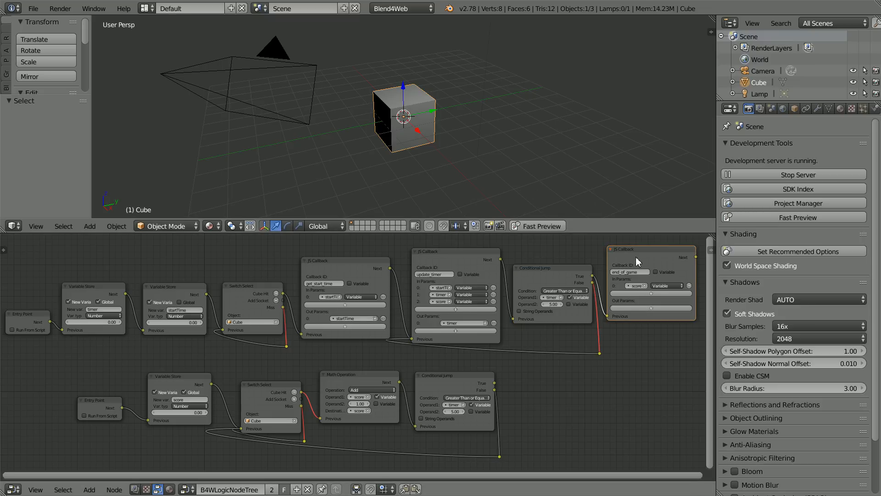
mouse_move(631, 263)
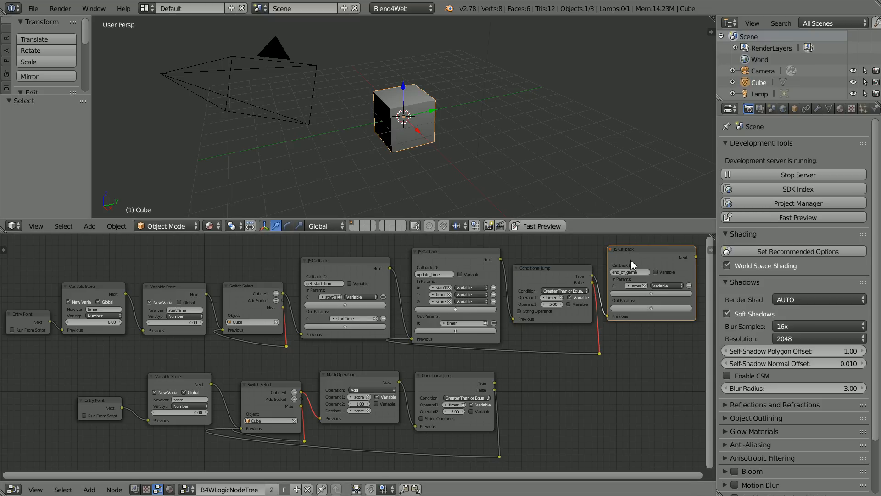
mouse_move(652, 296)
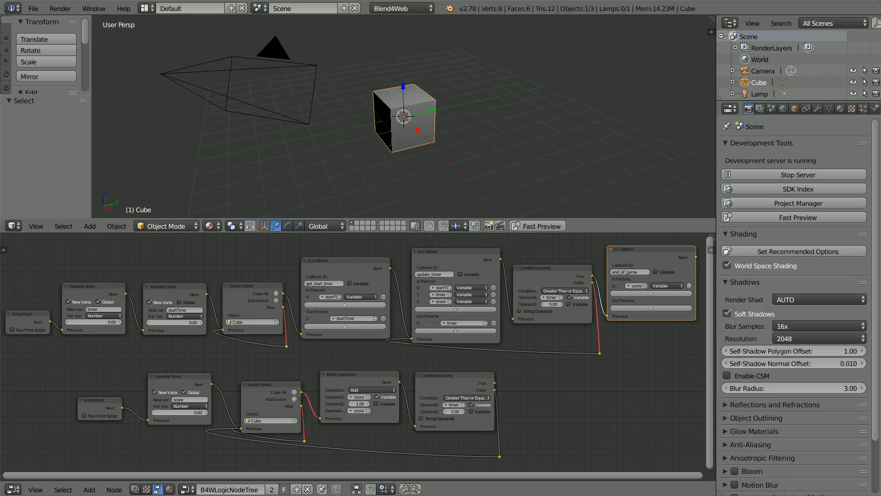
mouse_move(325, 201)
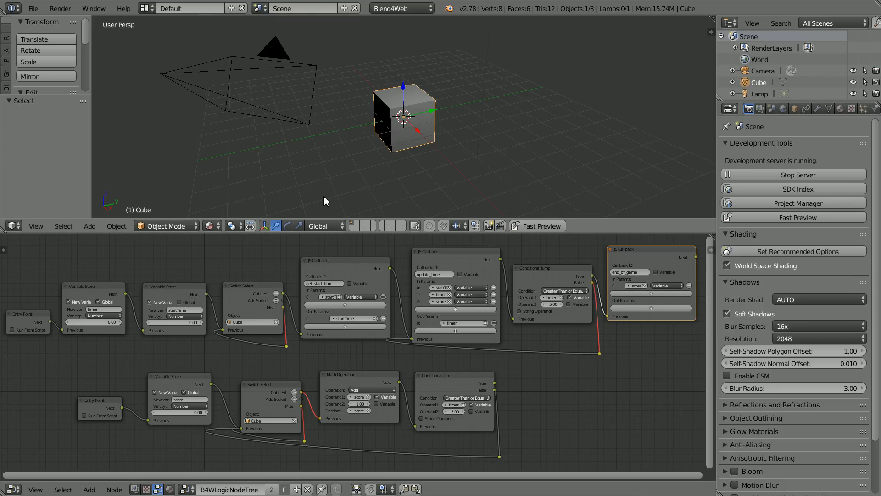
mouse_move(309, 296)
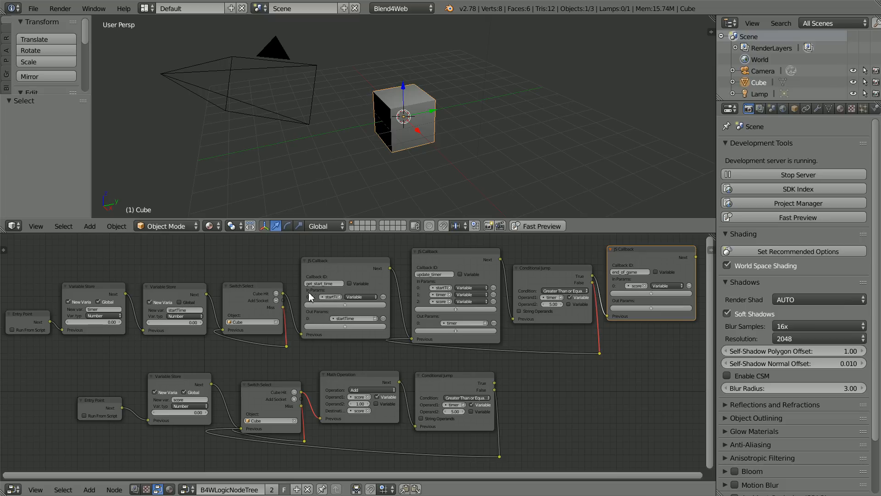
mouse_move(331, 293)
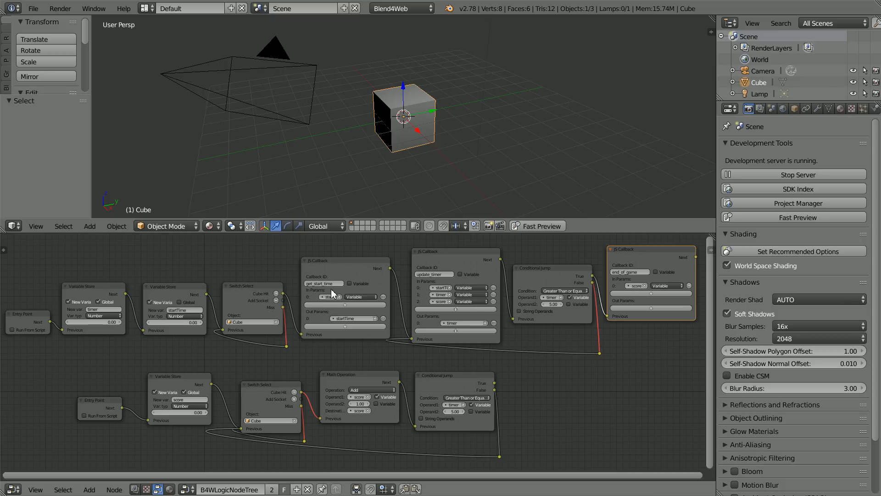
mouse_move(441, 283)
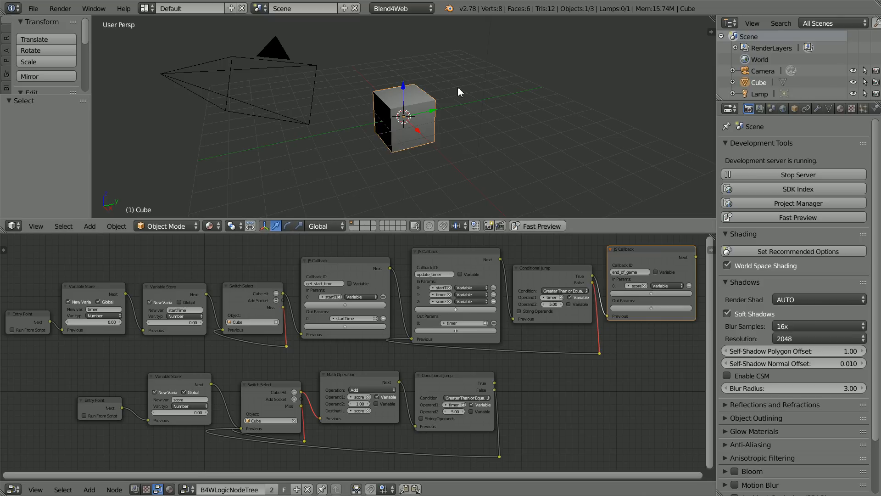
click(798, 203)
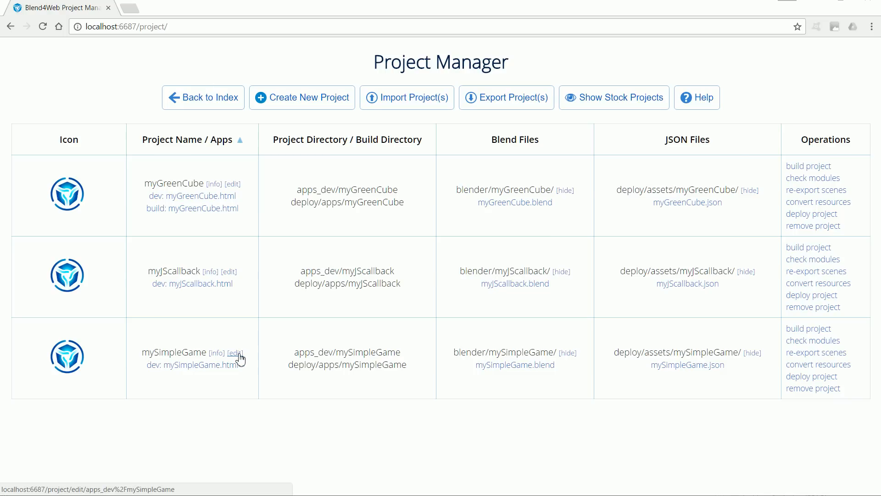
Step: Open mySimpleGame's source files and load apps_dev\mySimpleGame\mySimpleGame.js into the editor
click(235, 352)
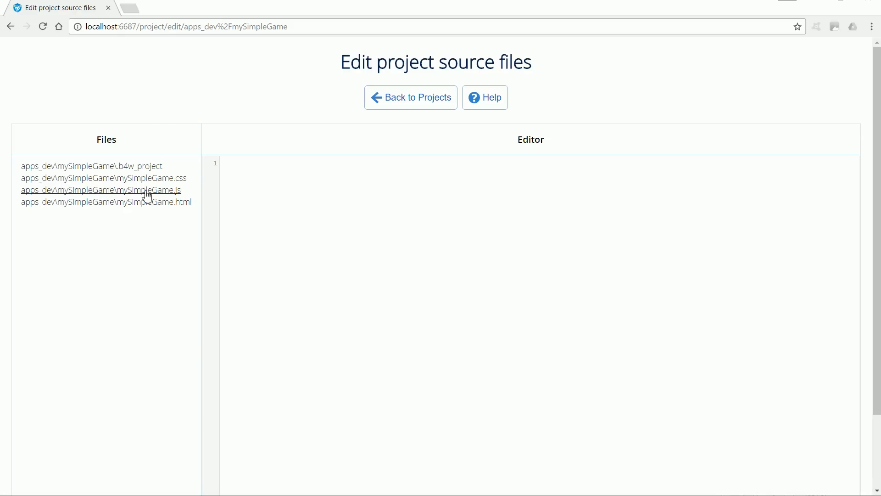
mouse_move(182, 199)
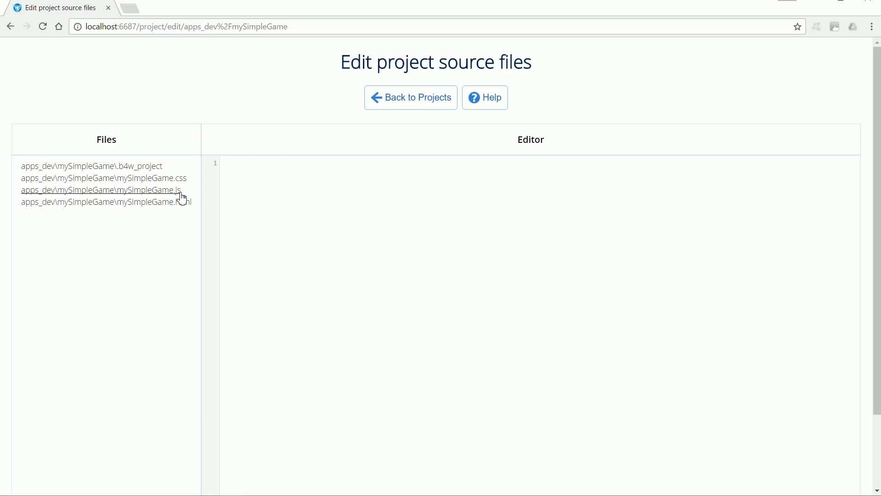
click(101, 190)
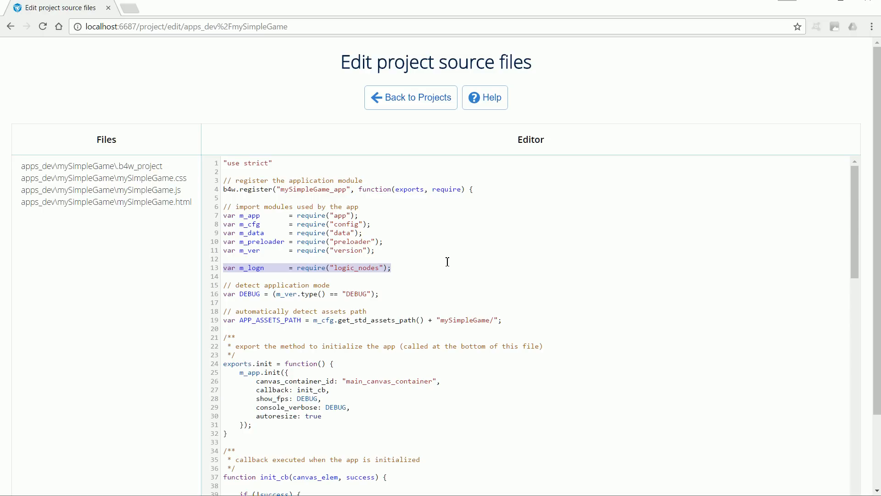
mouse_move(441, 268)
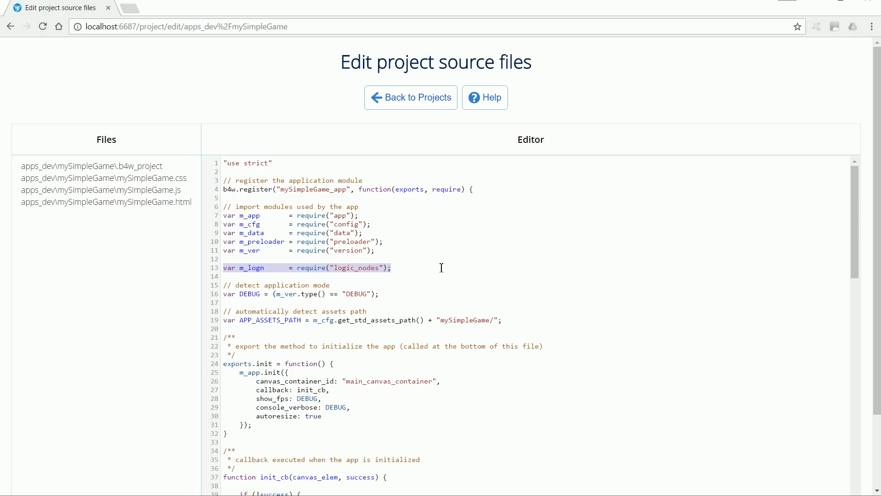
mouse_move(322, 106)
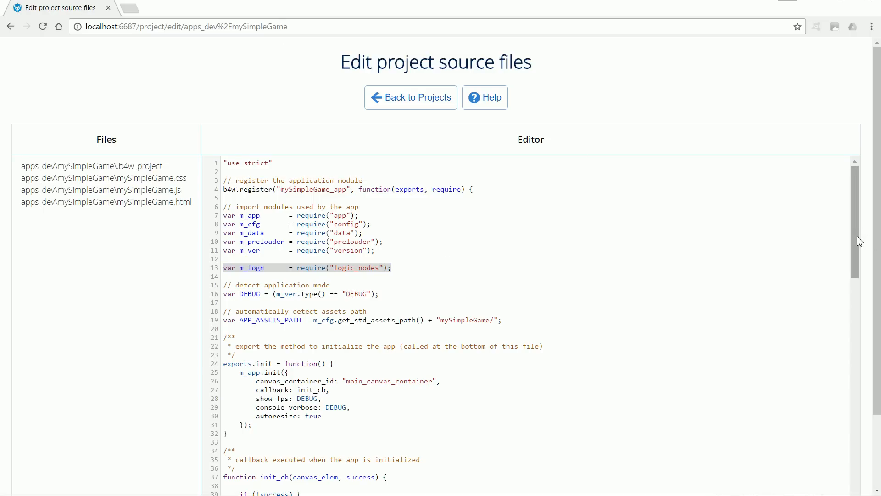
scroll(down, 3)
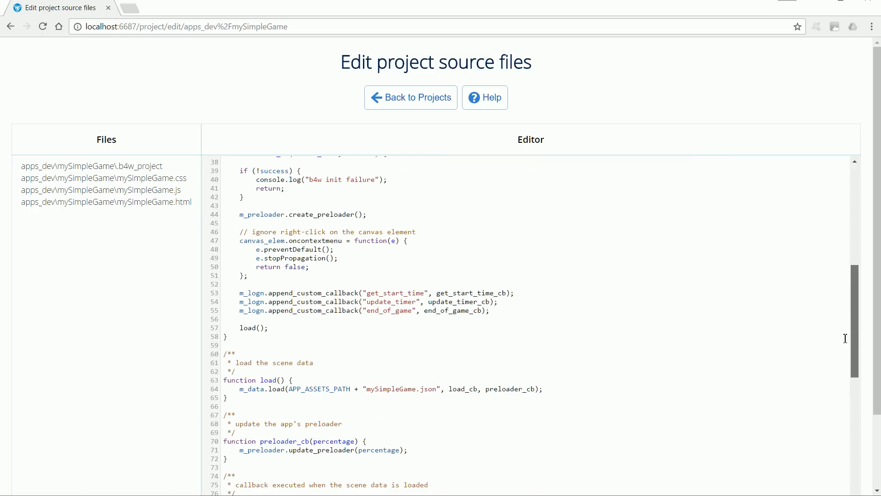
double_click(247, 328)
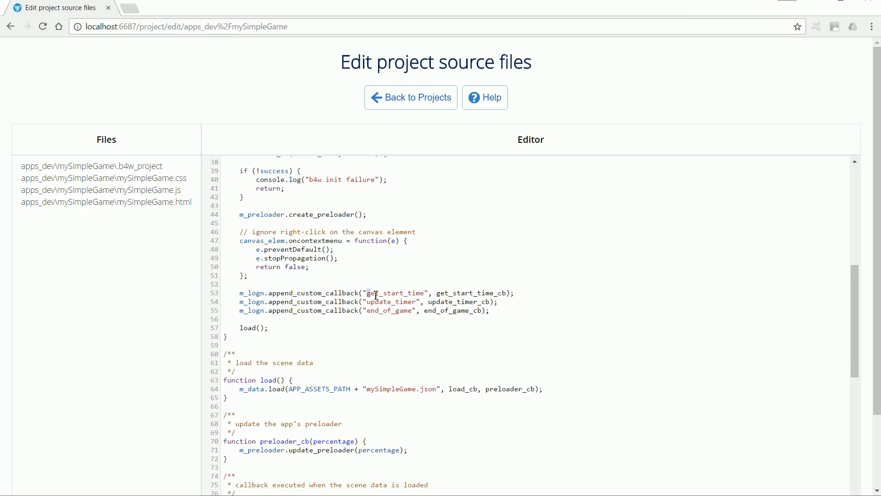
double_click(395, 293)
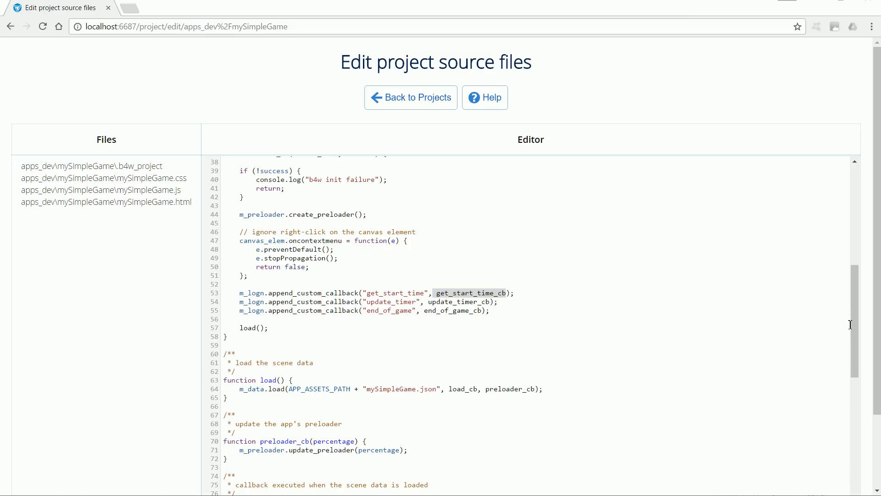
scroll(down, 3)
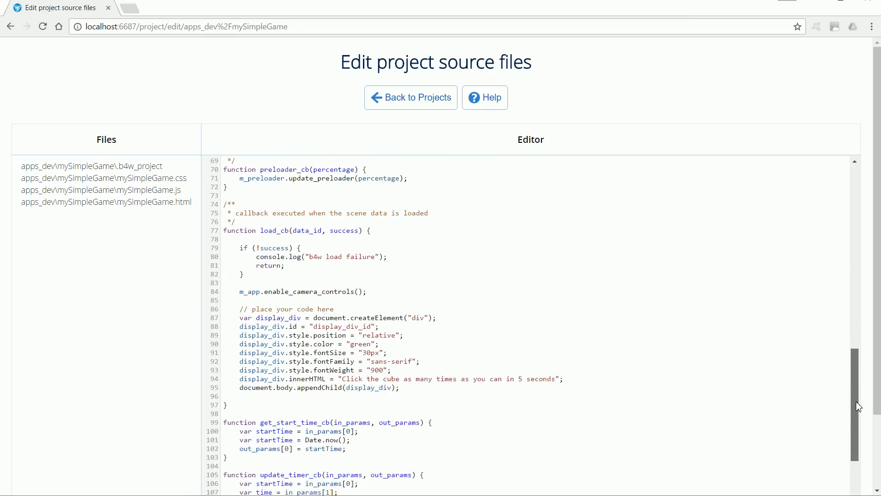
scroll(down, 3)
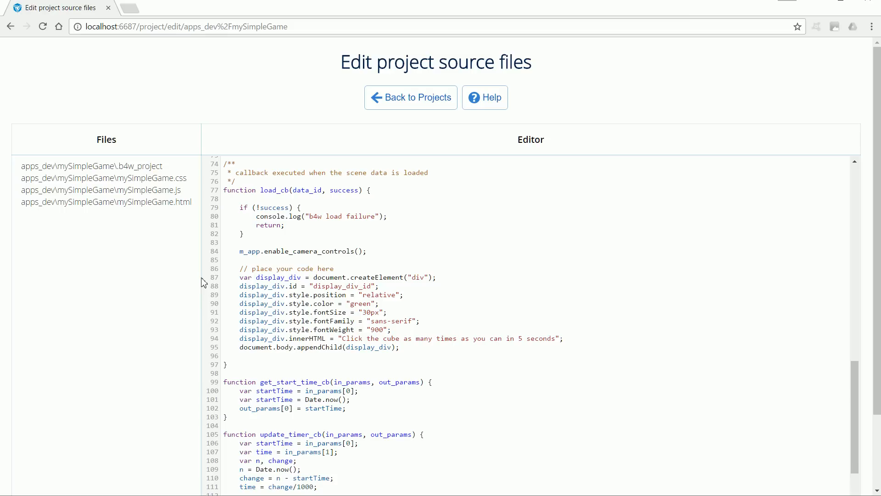
drag(239, 277, 369, 321)
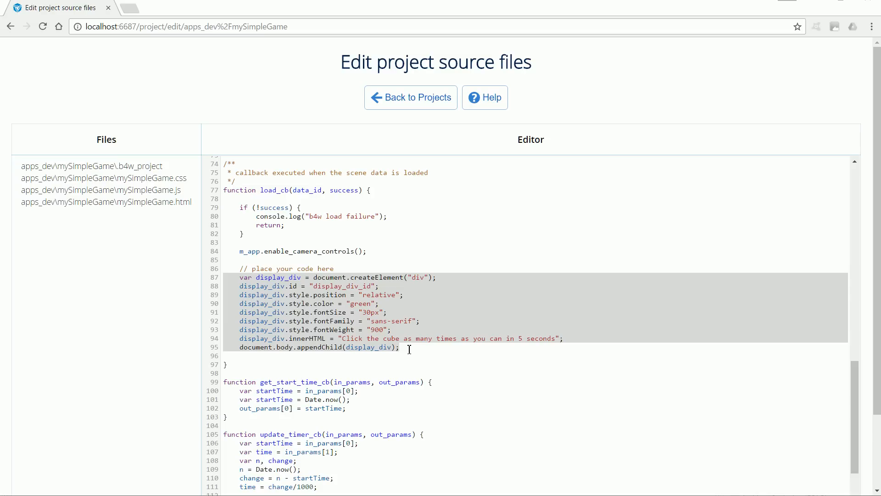
double_click(351, 338)
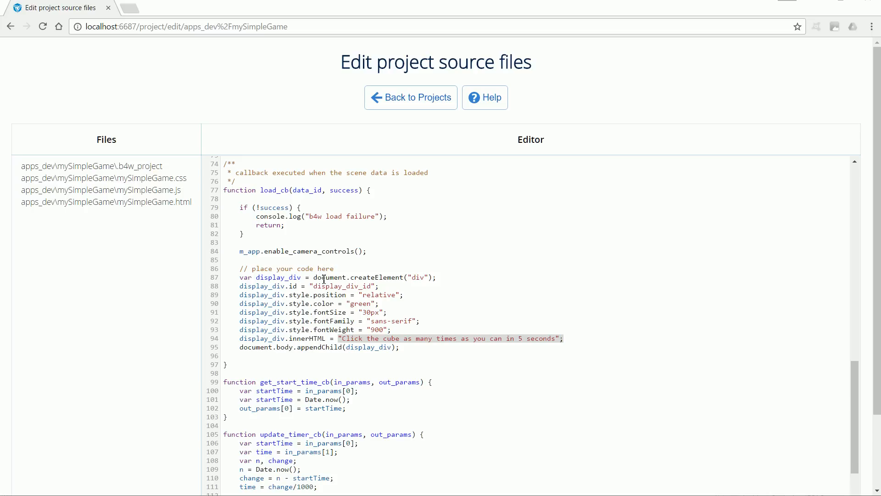
double_click(329, 286)
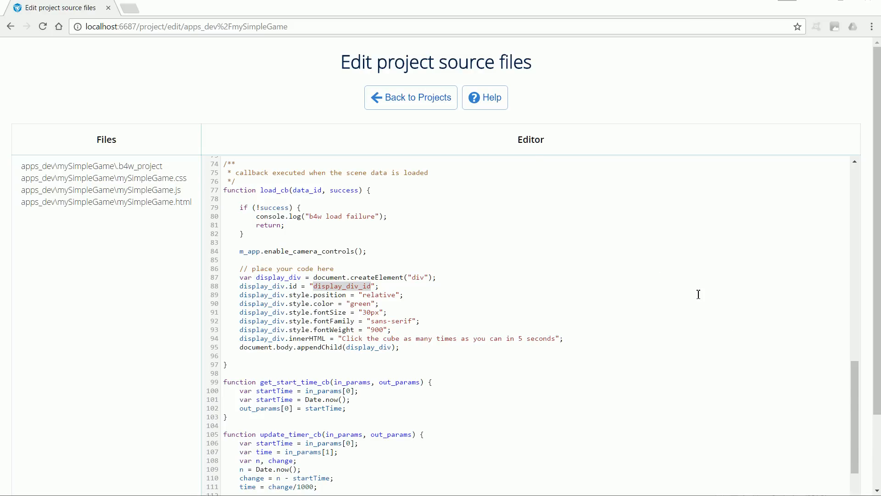
scroll(down, 3)
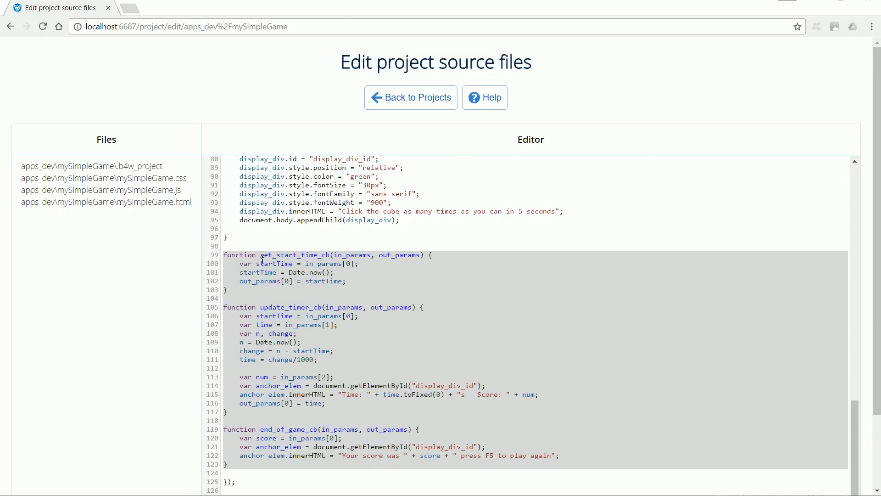
double_click(288, 255)
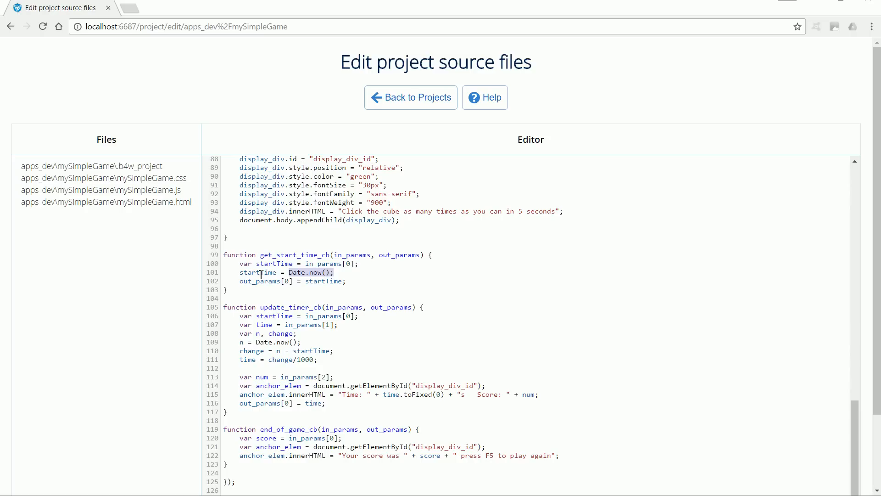
mouse_move(339, 86)
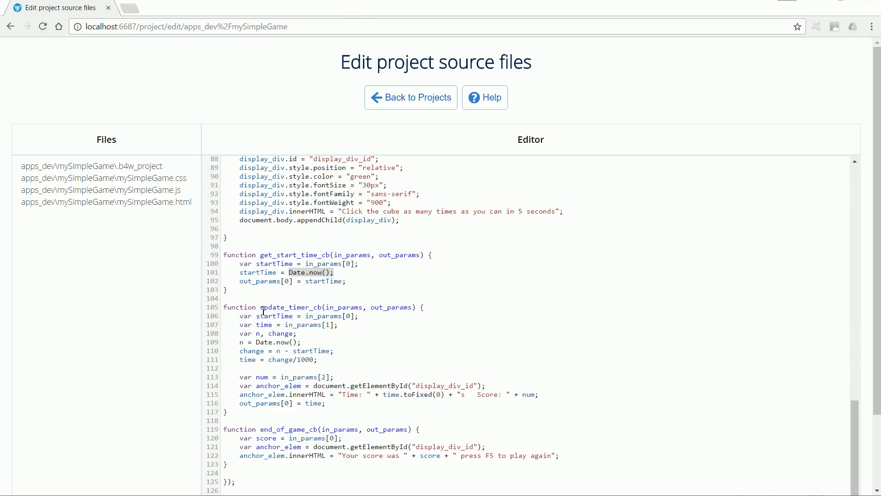
double_click(291, 307)
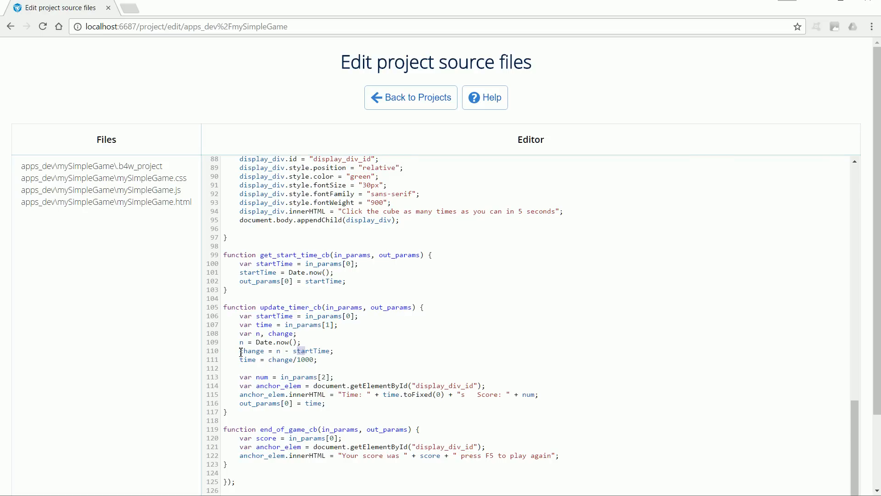
double_click(252, 350)
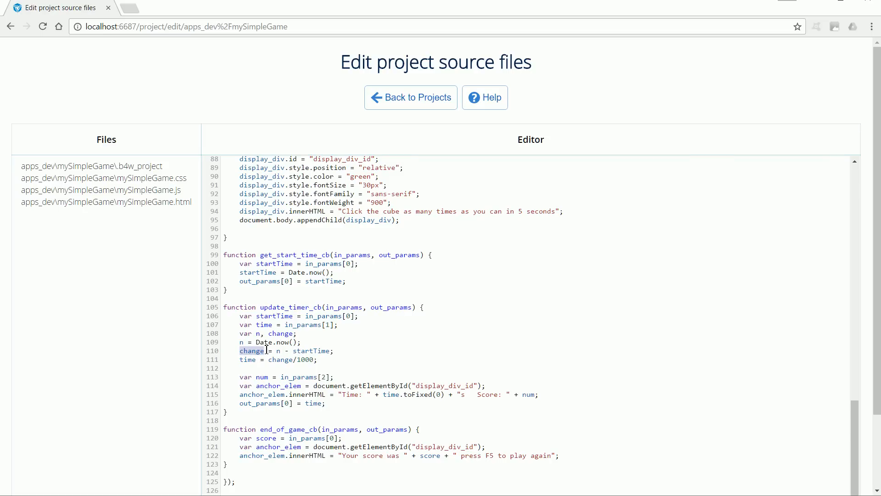
mouse_move(285, 365)
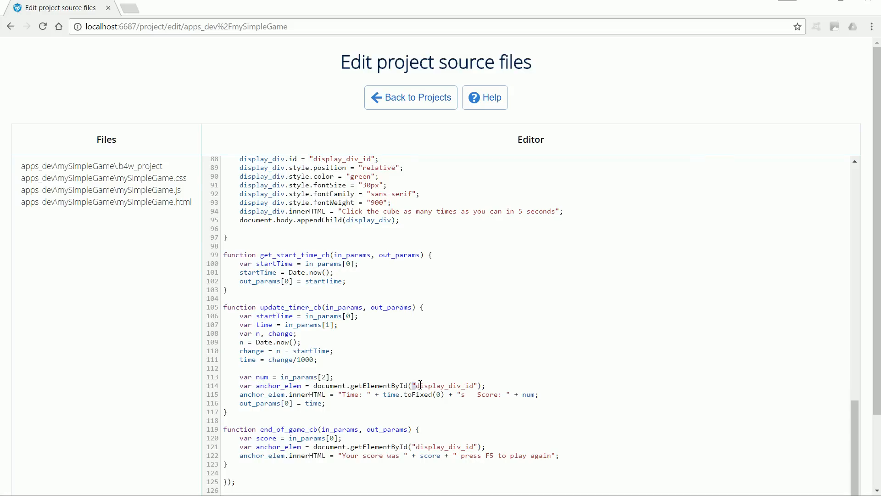
double_click(444, 385)
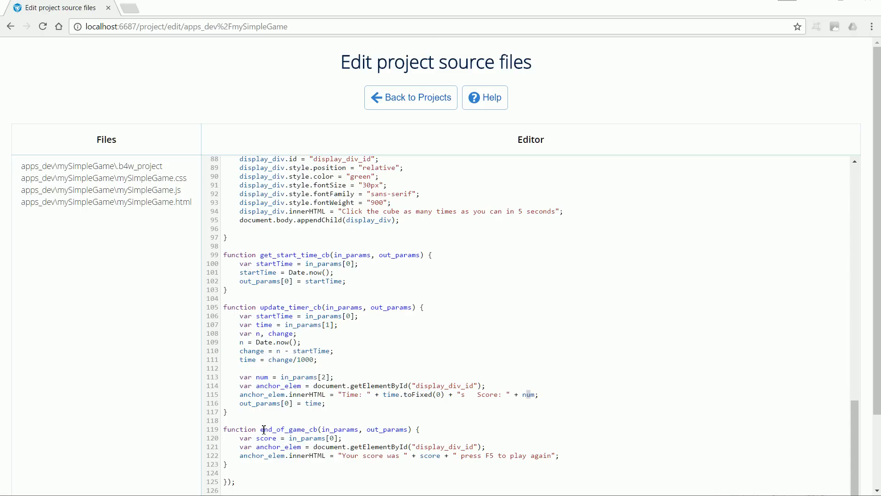
double_click(287, 429)
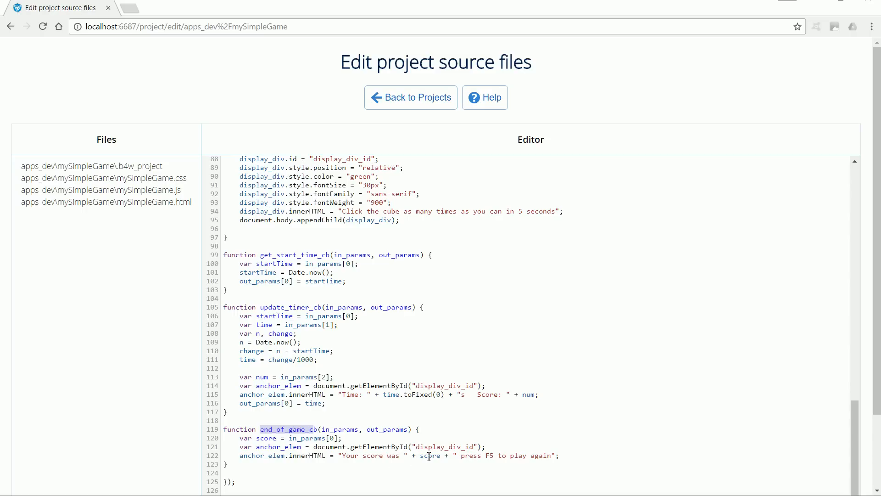
double_click(430, 455)
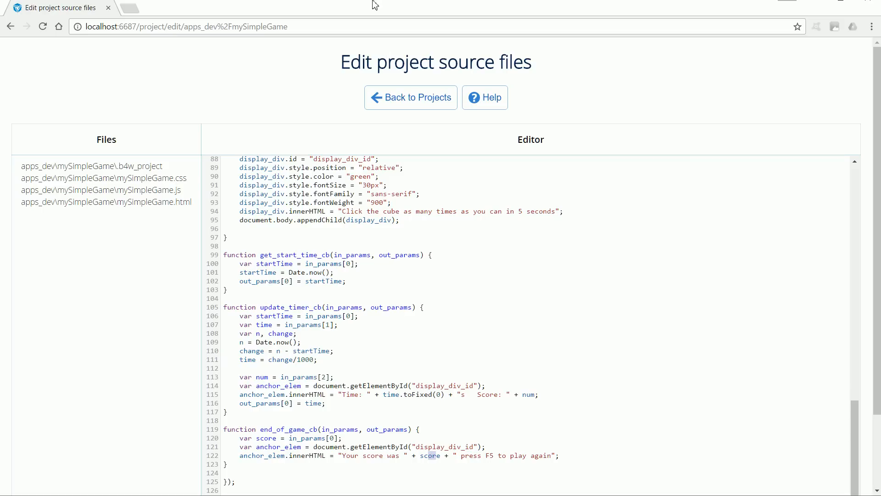
Step: Return to the project list, briefly open mySimpleGame.blend, then relaunch mySimpleGame in the browser
click(410, 97)
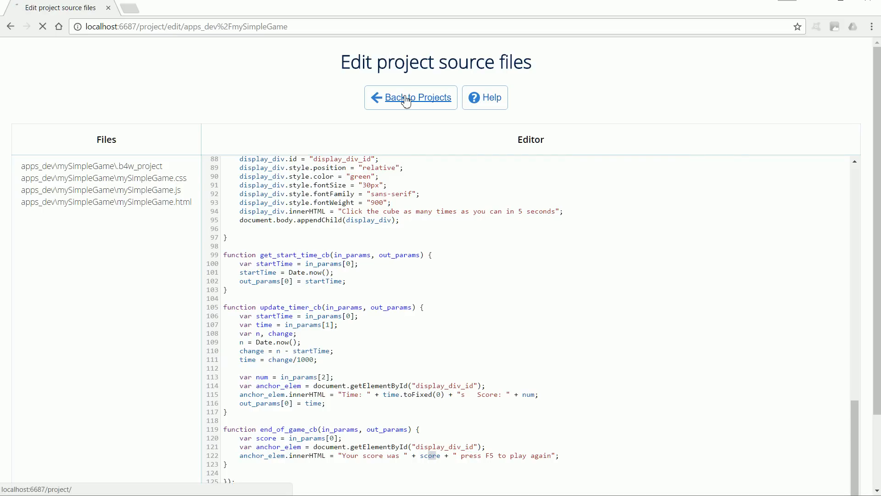
click(410, 98)
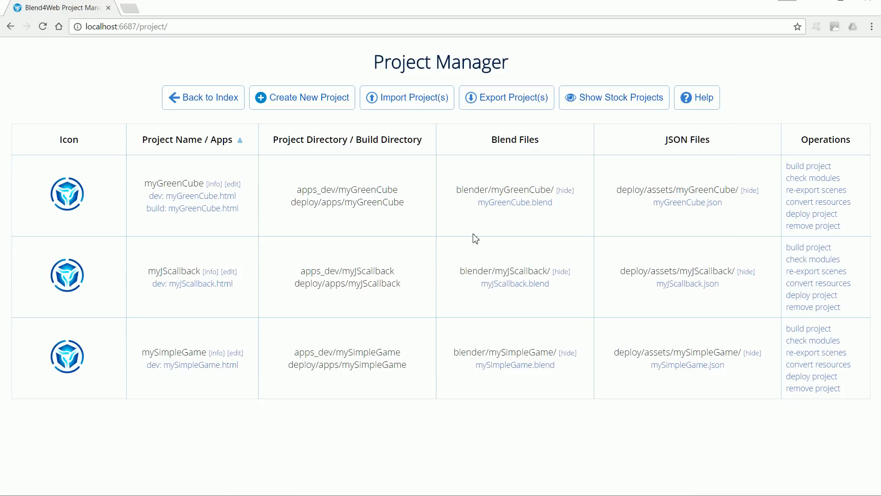
mouse_move(537, 367)
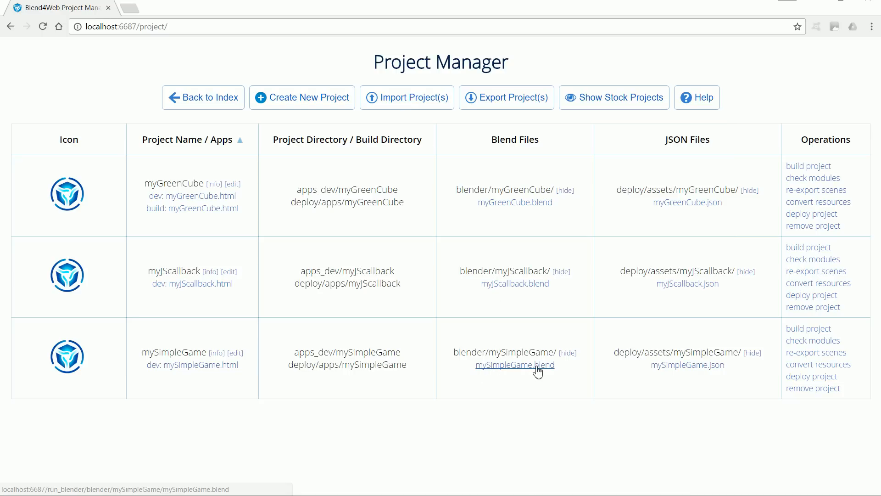
click(515, 365)
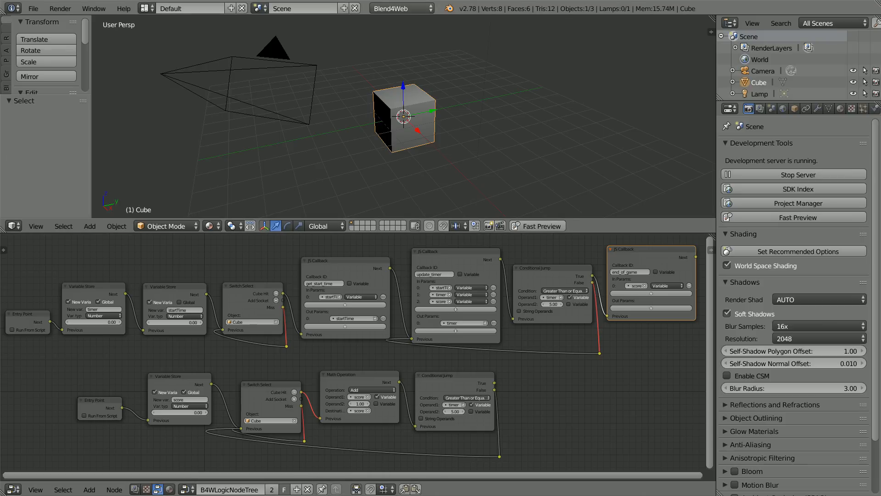
click(797, 203)
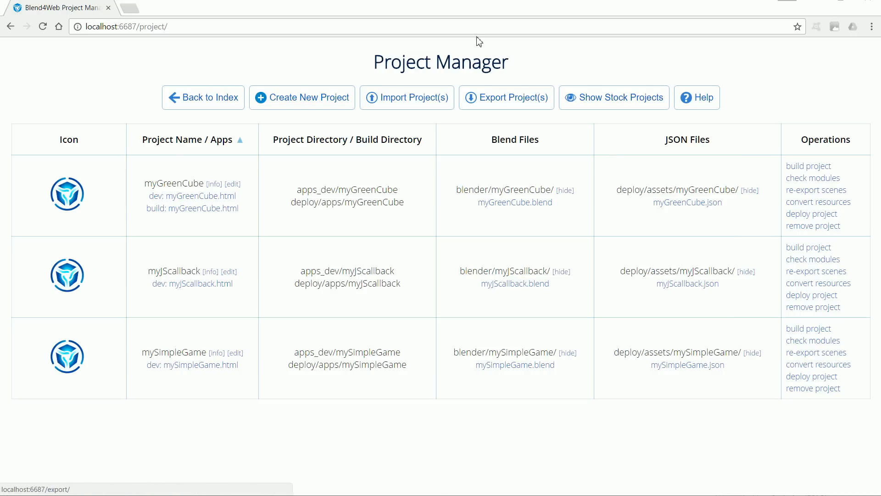
mouse_move(171, 343)
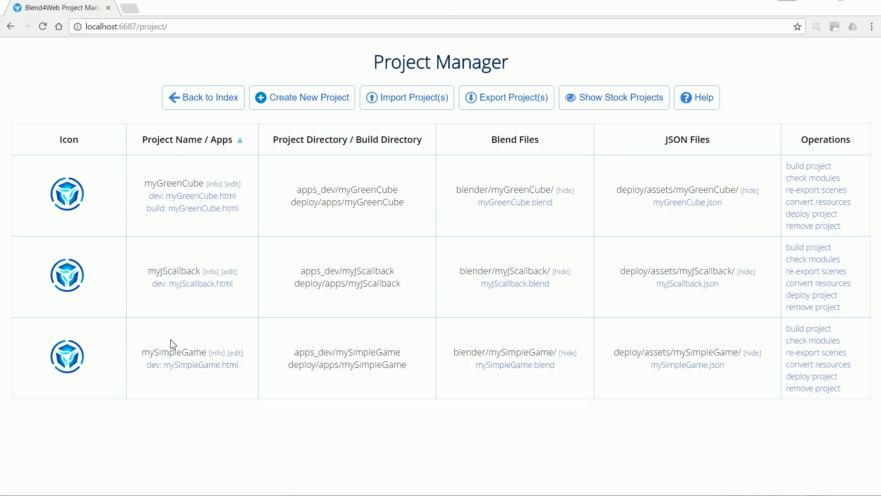
click(200, 365)
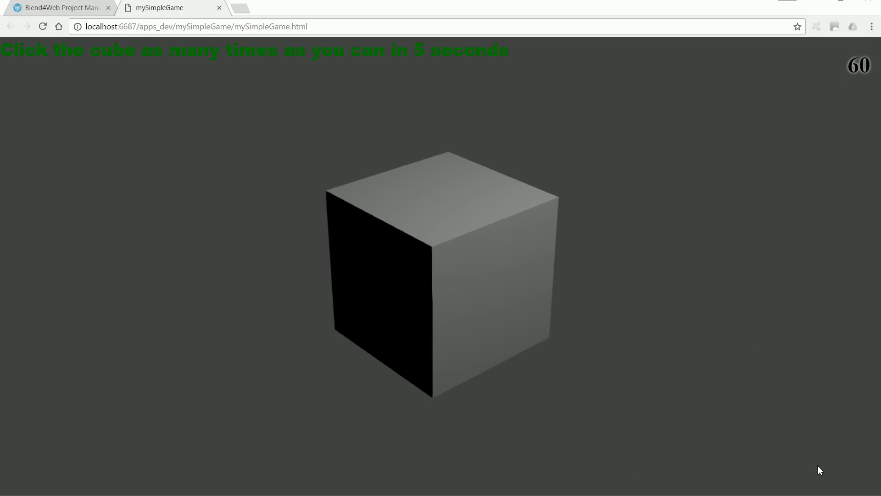
mouse_move(276, 471)
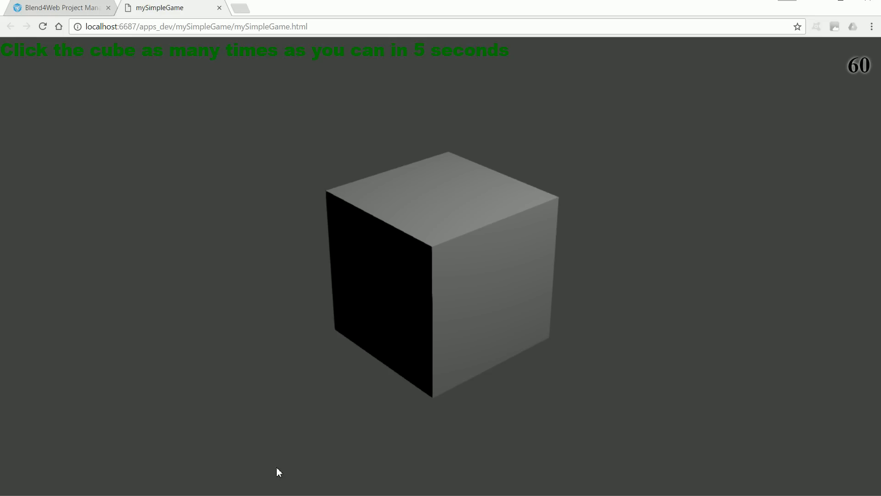
mouse_move(35, 449)
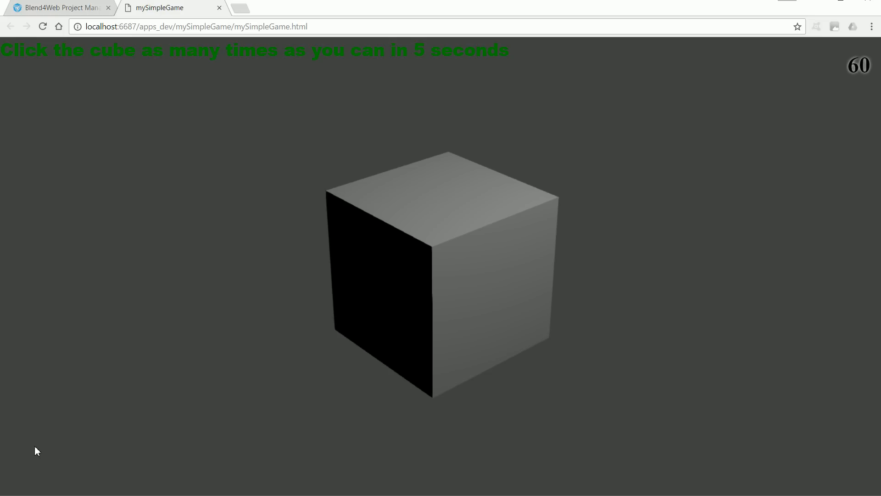